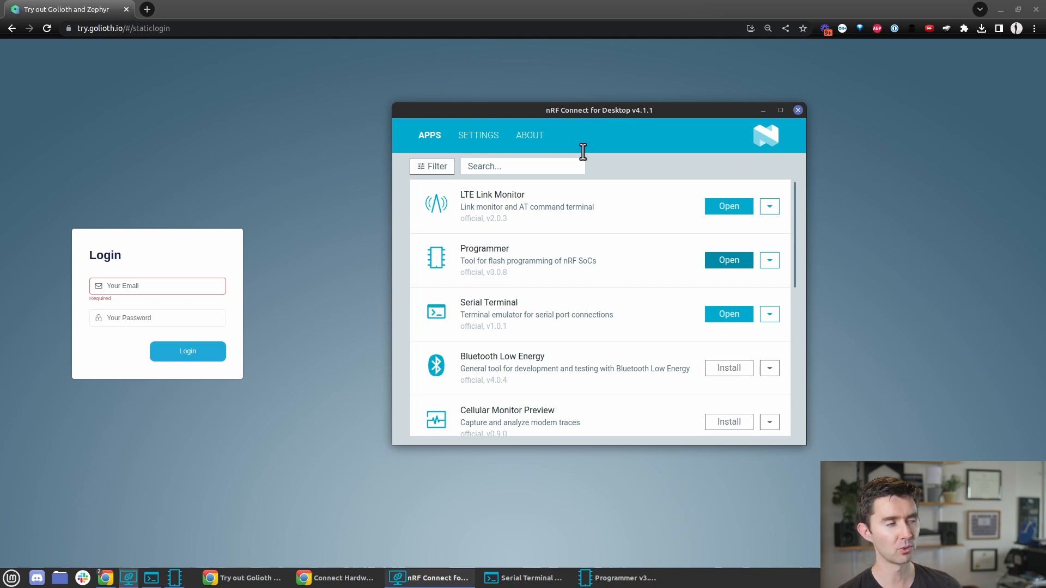
pyautogui.moveTo(557, 263)
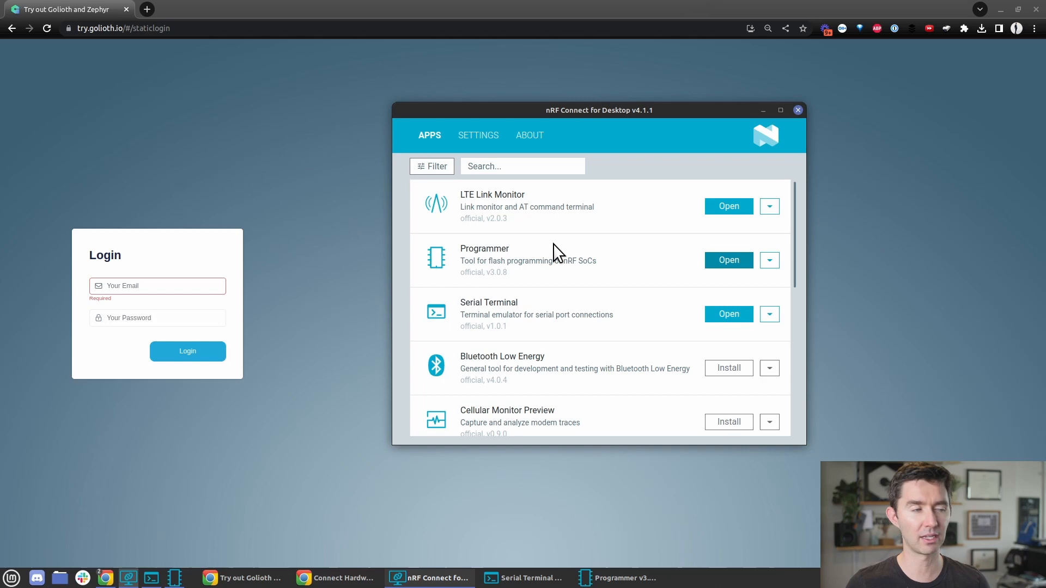
pyautogui.moveTo(484, 451)
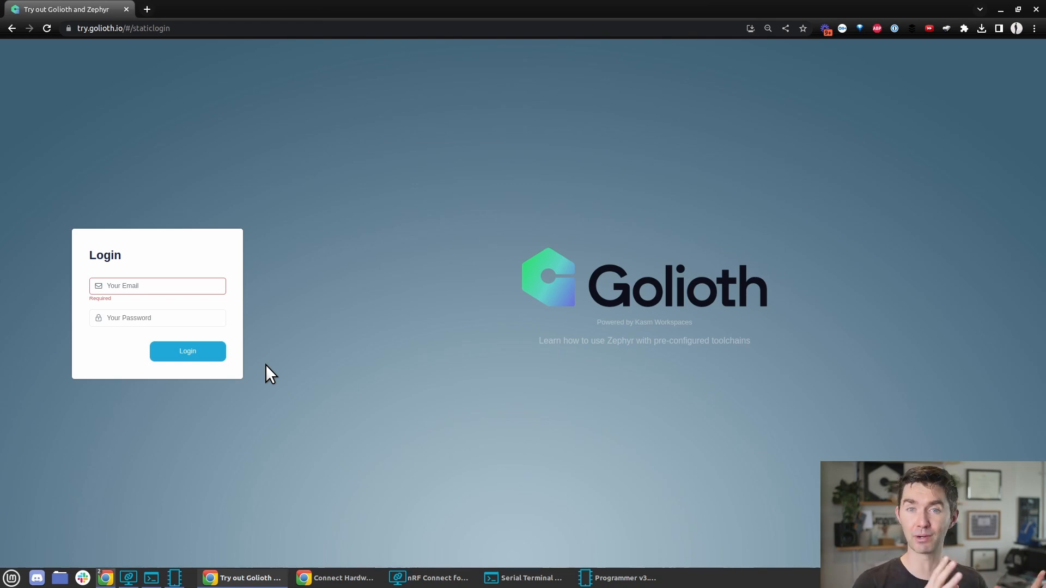
pyautogui.moveTo(343, 349)
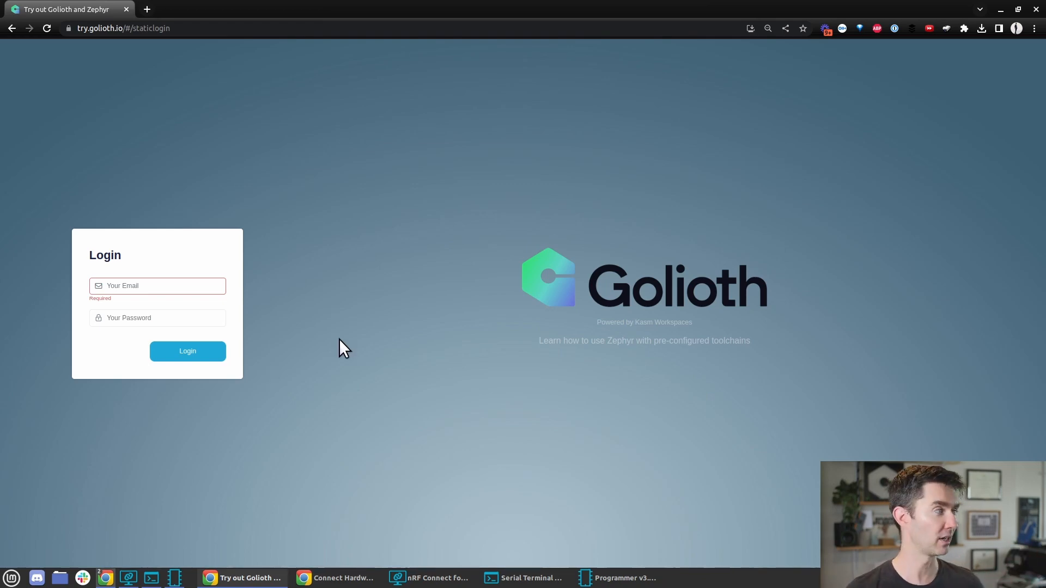
# Step: Sign in with the saved Try.Golioth.io login and launch a Zephyr Training 0.2 session
pyautogui.click(157, 286)
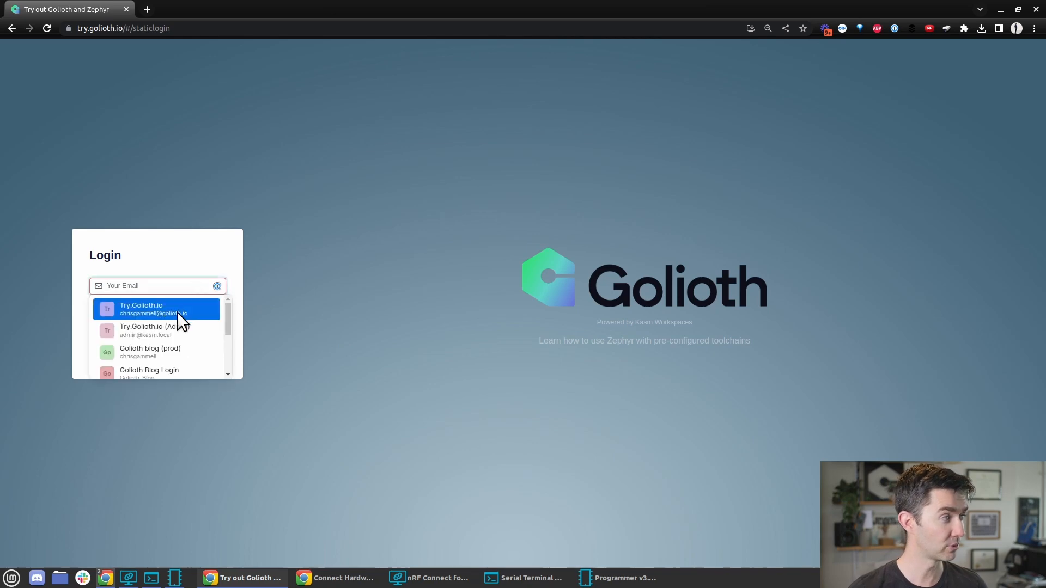
pyautogui.click(157, 309)
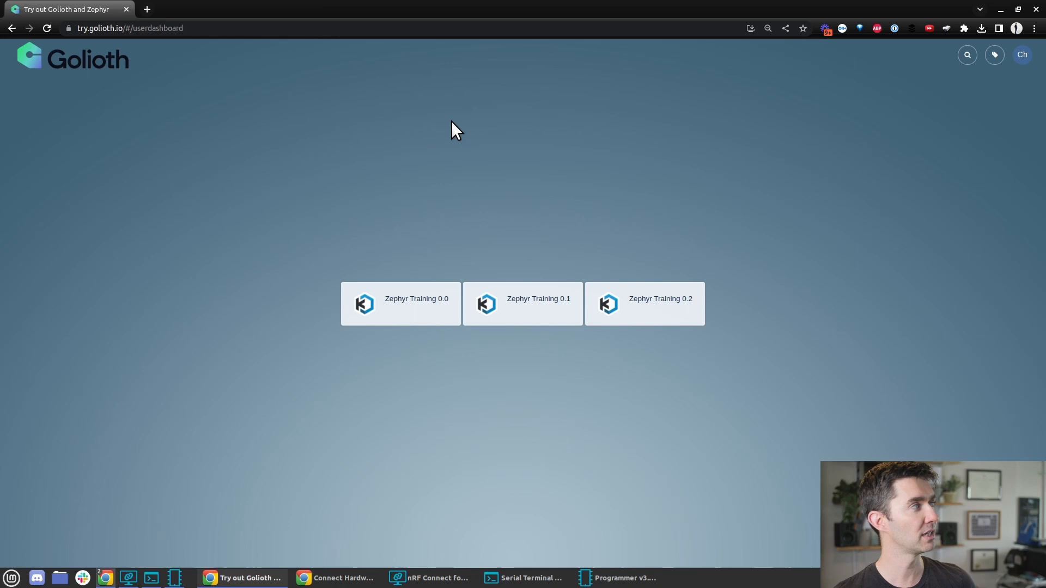
pyautogui.moveTo(837, 295)
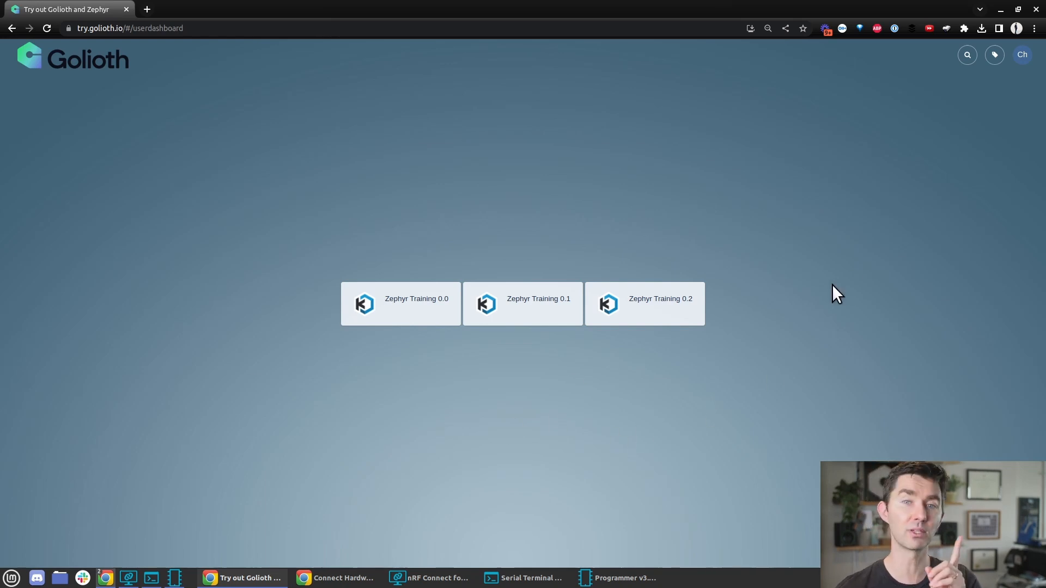
pyautogui.moveTo(577, 347)
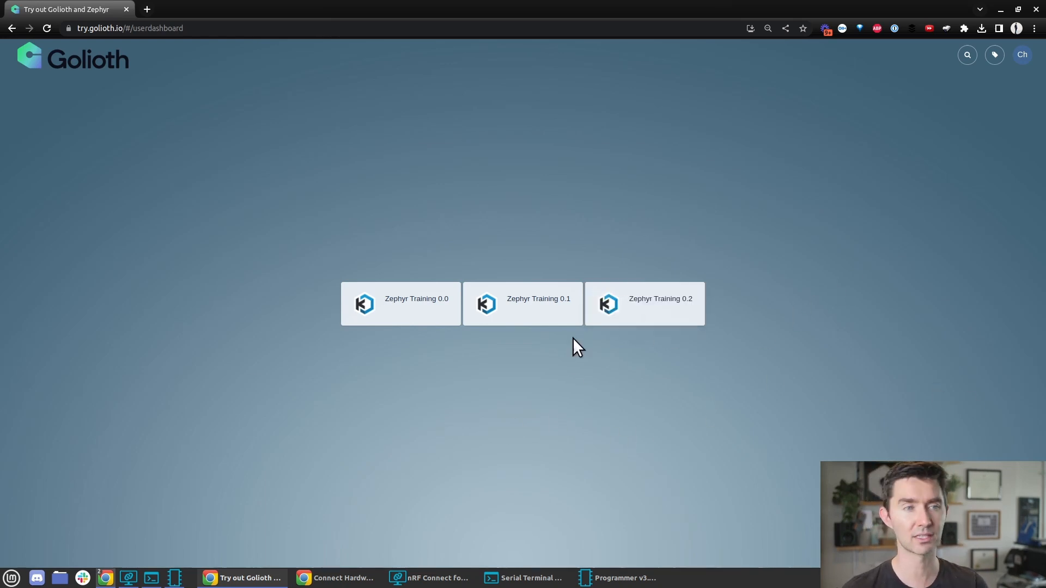
pyautogui.click(643, 303)
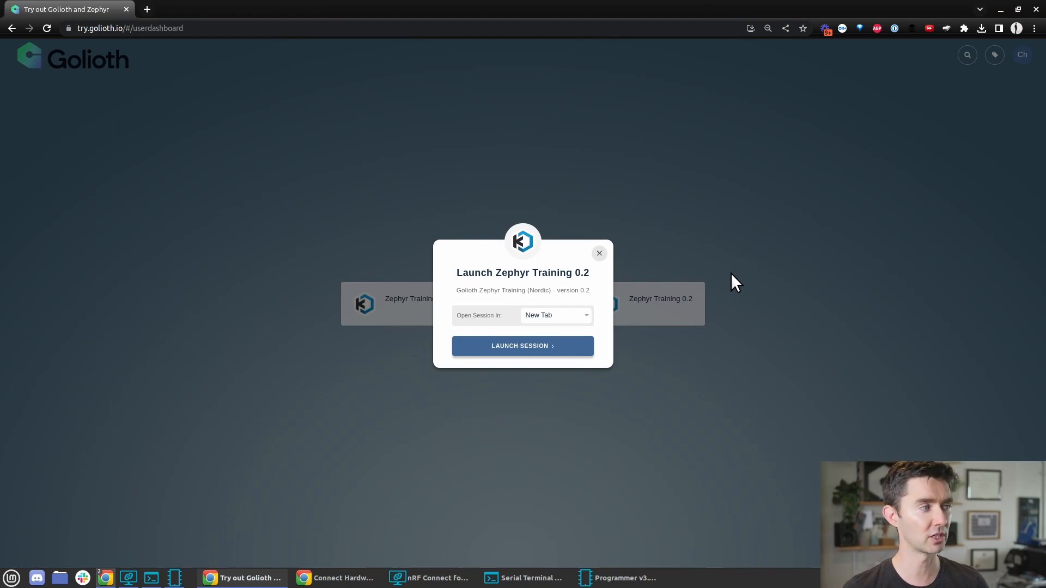
pyautogui.click(523, 345)
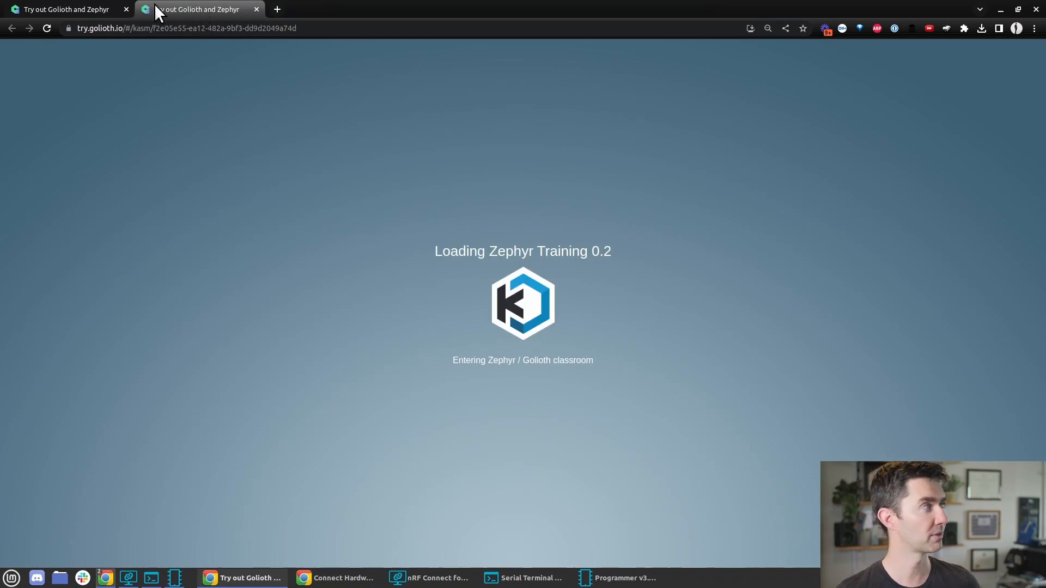
# Step: Switch to the Zephyr Training 0.2 session tab and set it to Fullscreen from the control panel
pyautogui.click(123, 303)
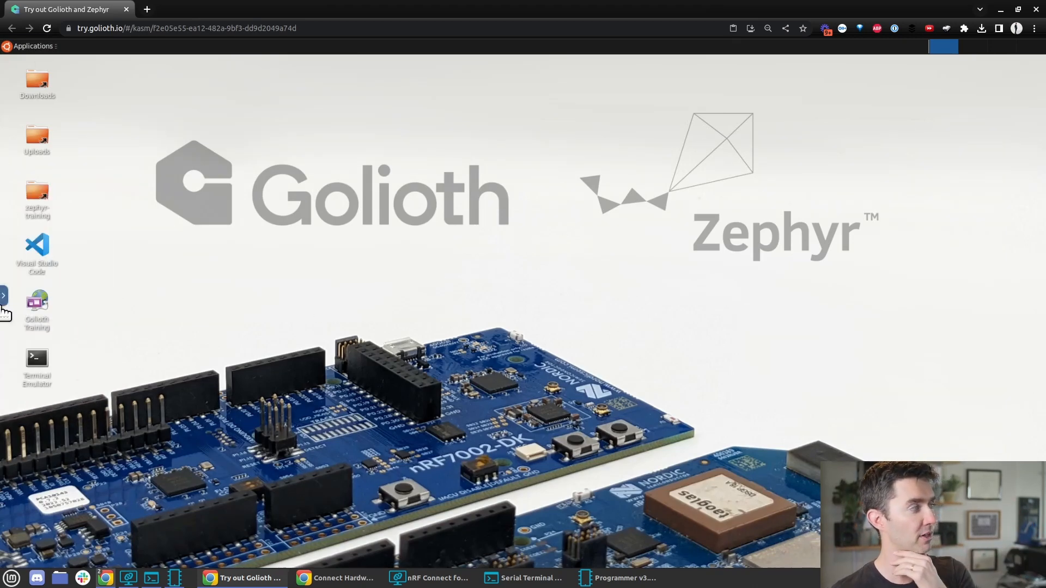
pyautogui.click(4, 296)
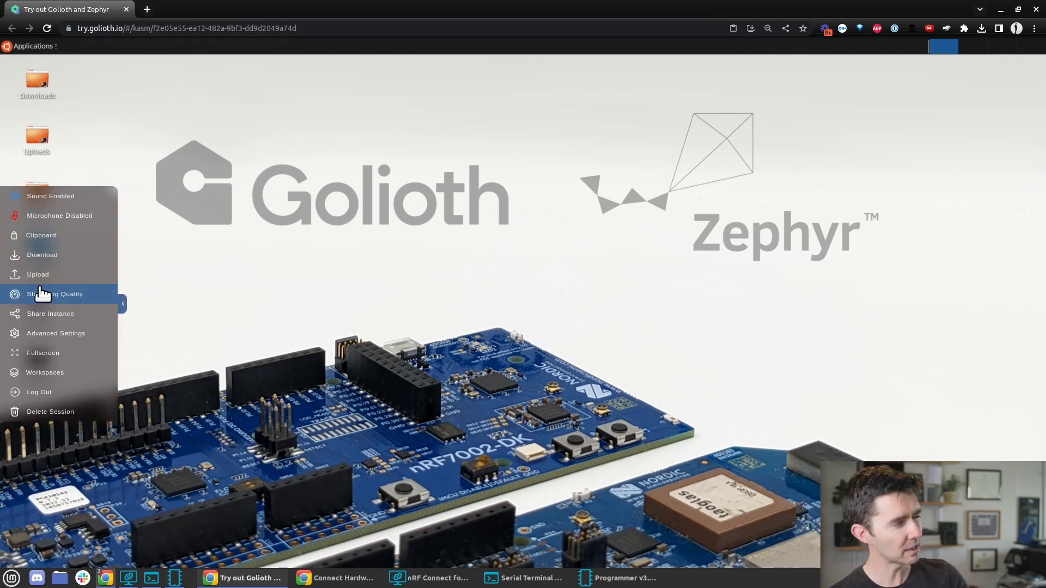
pyautogui.moveTo(56, 353)
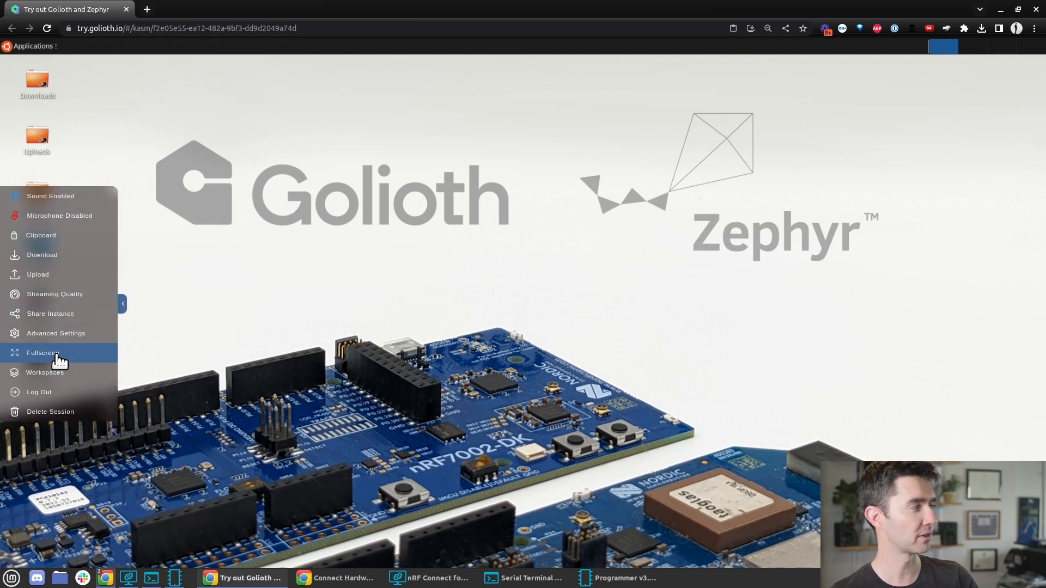
pyautogui.click(41, 353)
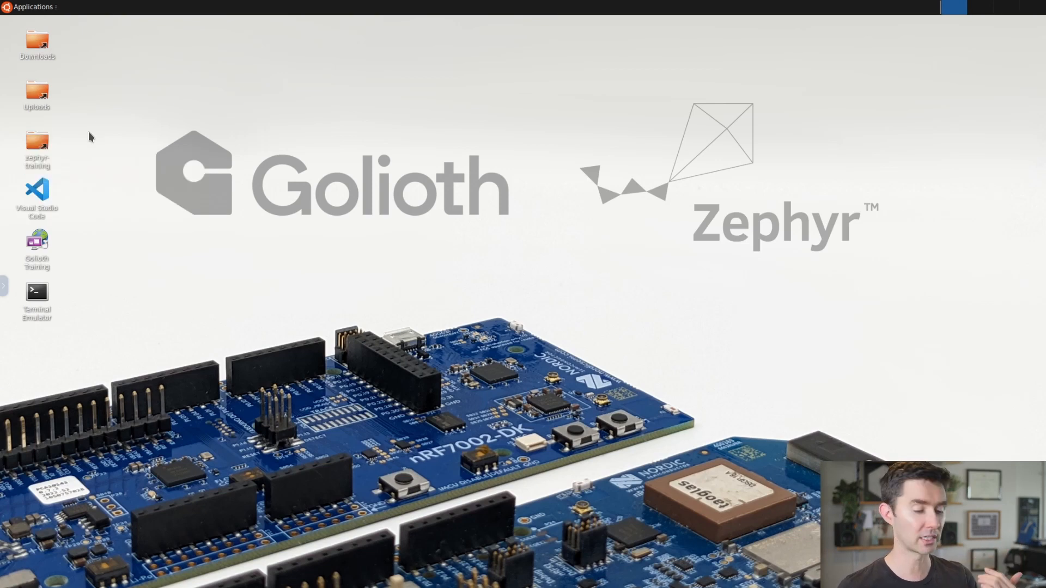
pyautogui.moveTo(132, 55)
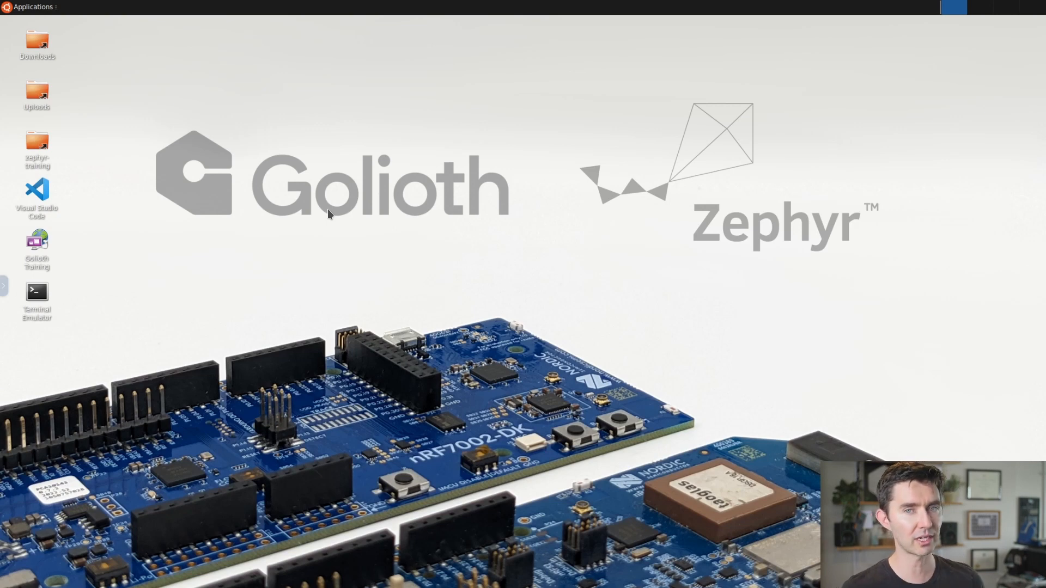
pyautogui.moveTo(353, 218)
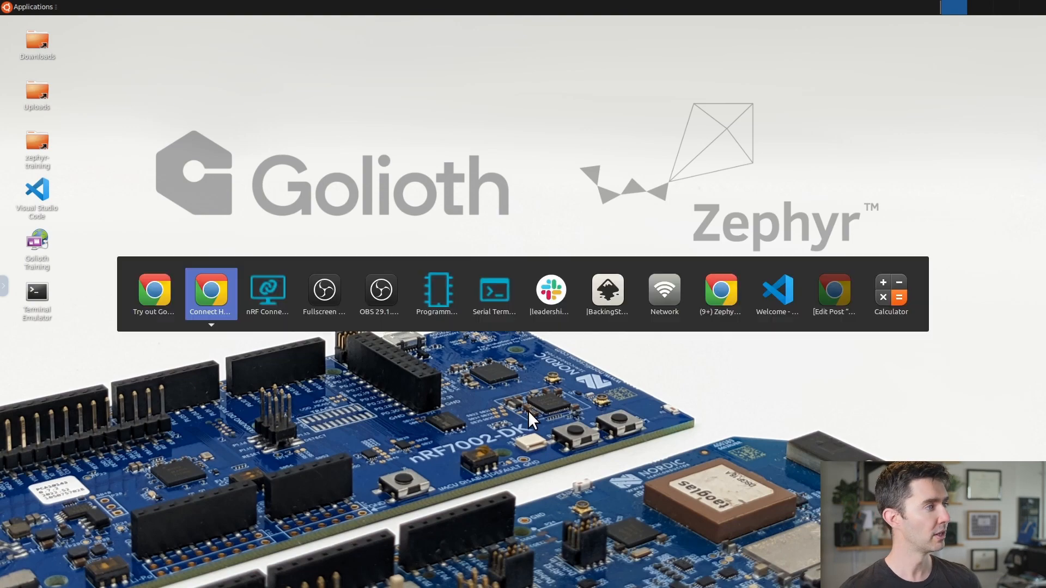
# Step: Switch to the 'Connect Hardware to Golioth' Chrome window at the WiFi-and-credentials step
pyautogui.click(210, 292)
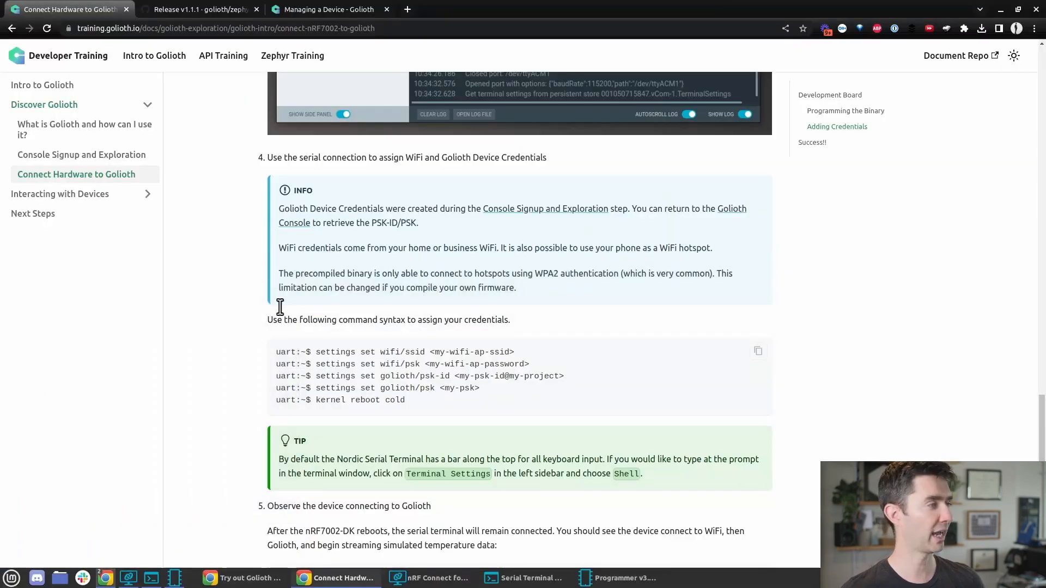
pyautogui.moveTo(141, 477)
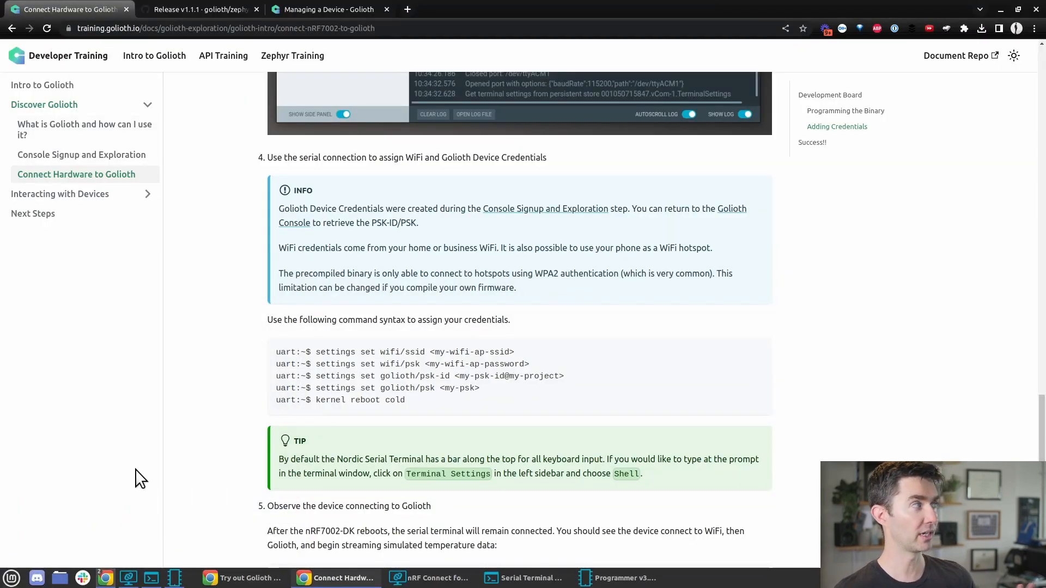
# Step: Review the zephyr-training v1.1.1 release assets, then move to the device management page
pyautogui.click(200, 9)
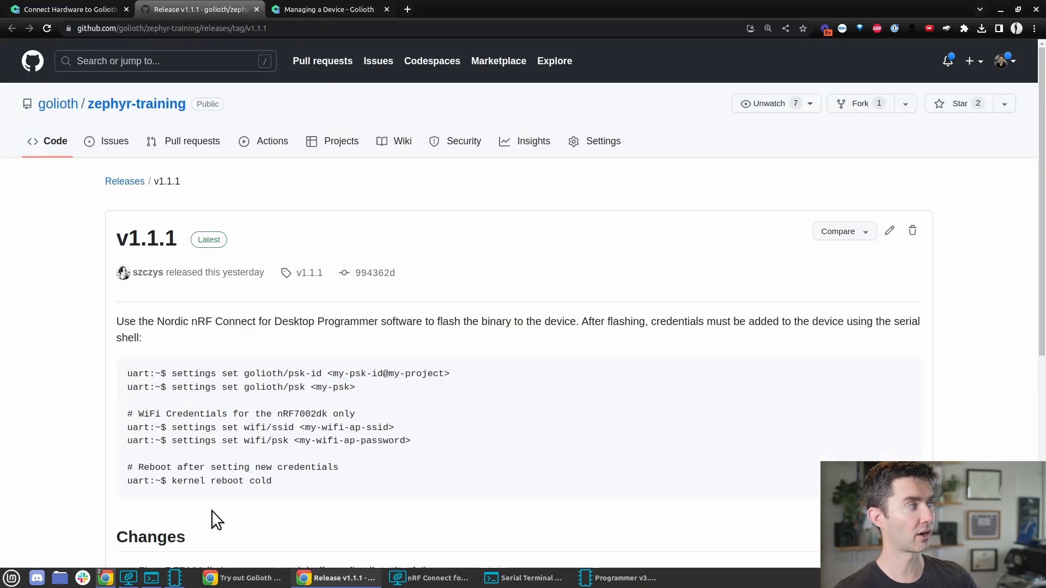
pyautogui.moveTo(177, 466)
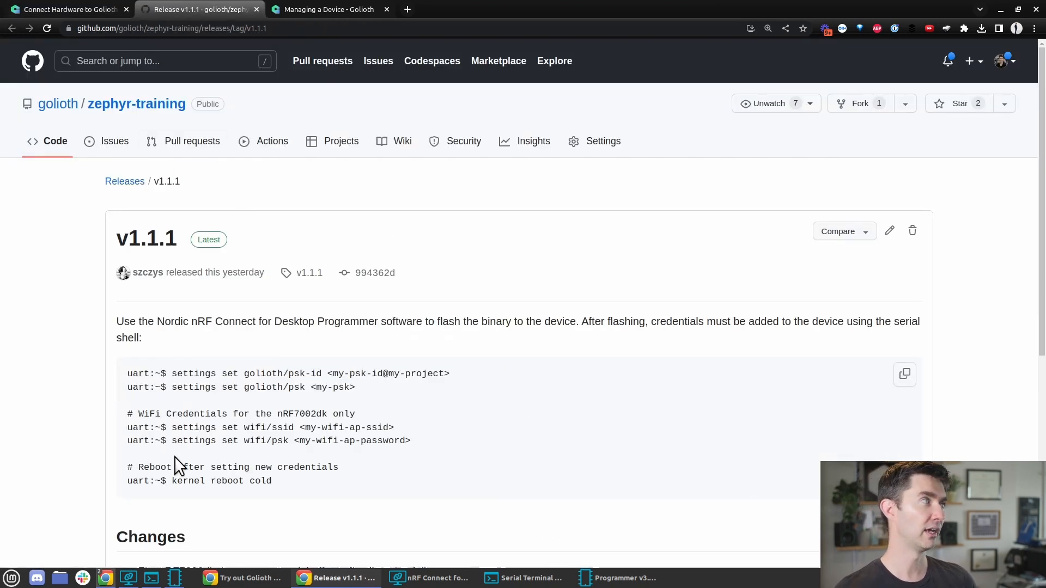
pyautogui.scroll(-3)
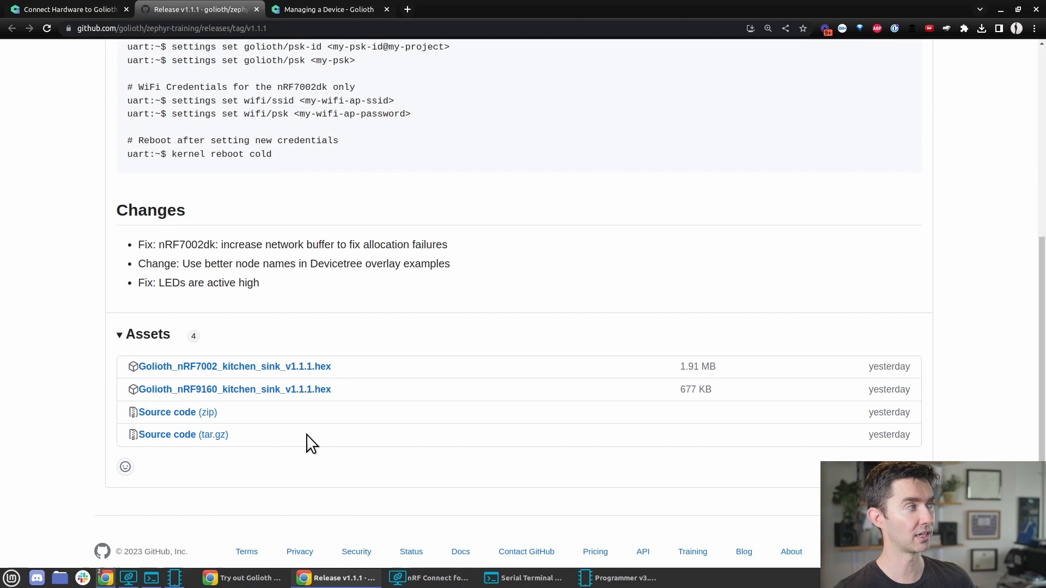
pyautogui.moveTo(309, 389)
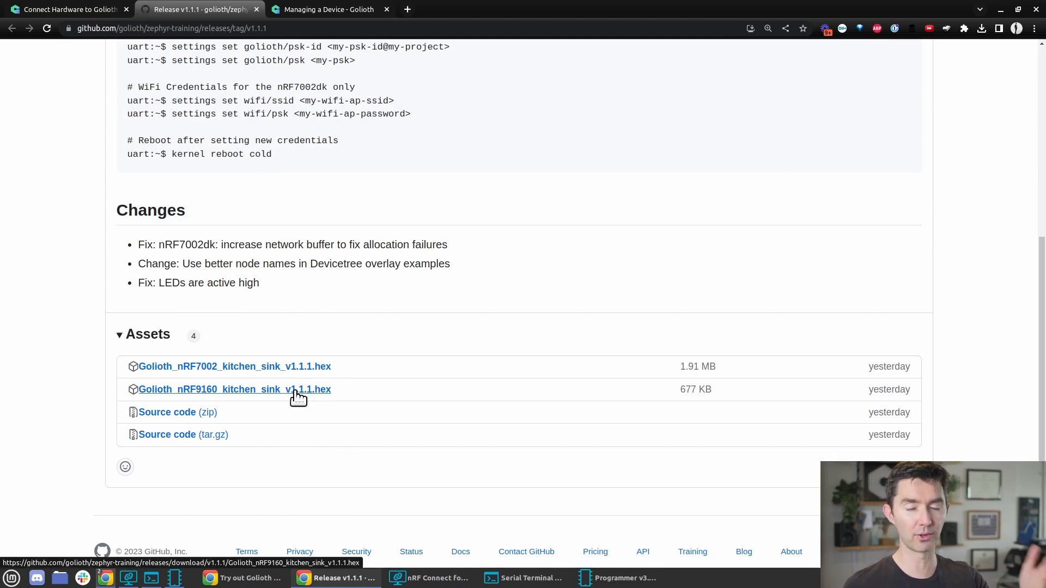
pyautogui.moveTo(357, 401)
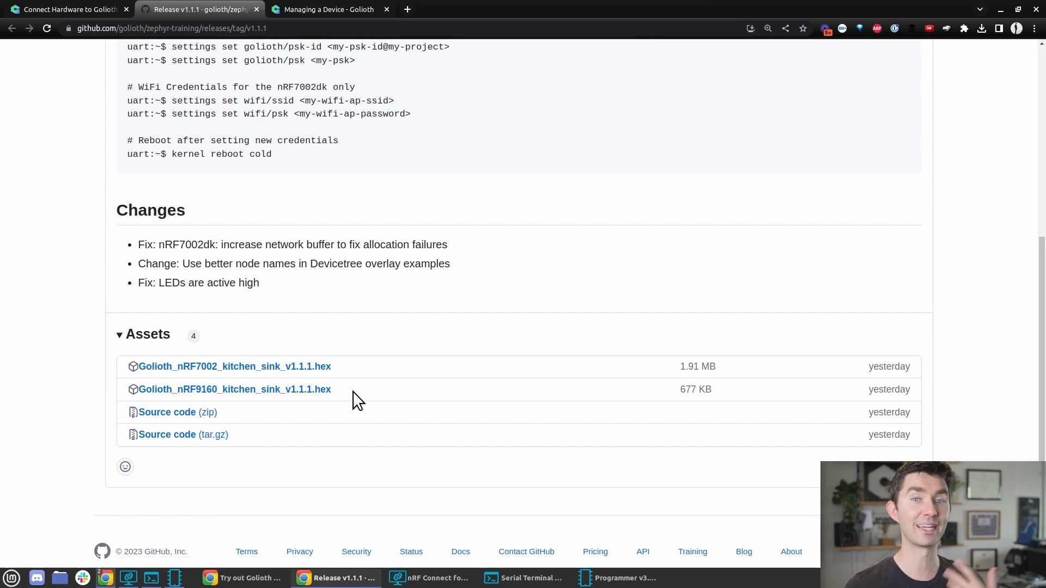
pyautogui.click(327, 9)
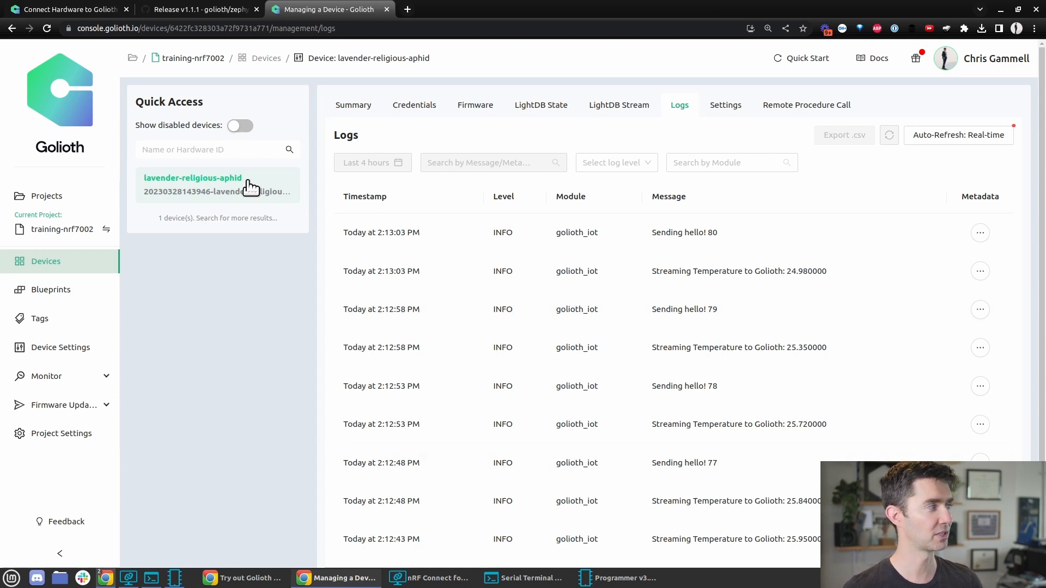
pyautogui.moveTo(562, 348)
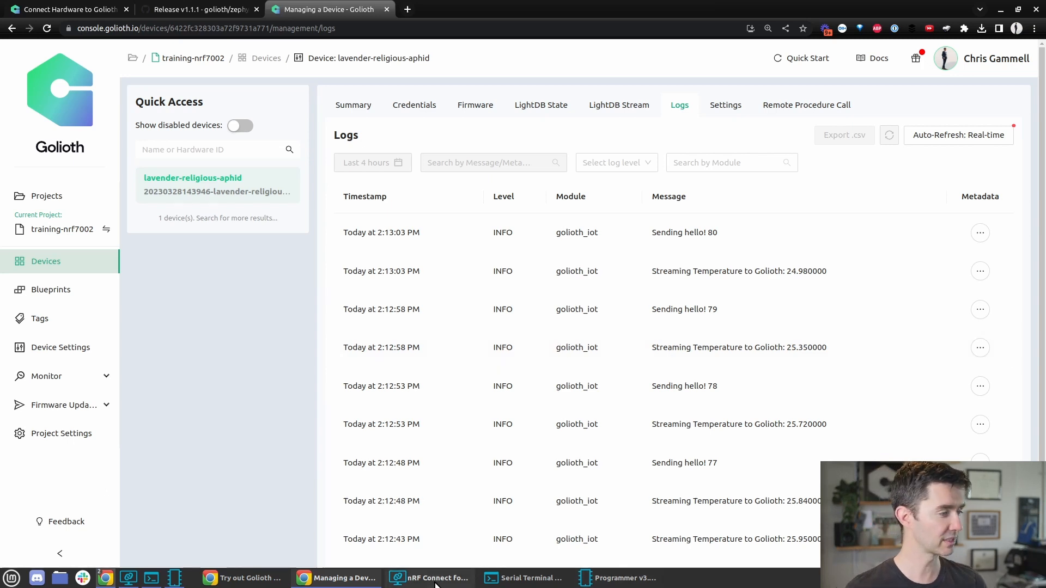
# Step: Bring the nRF Connect for Desktop launcher up over the device log page
pyautogui.click(428, 577)
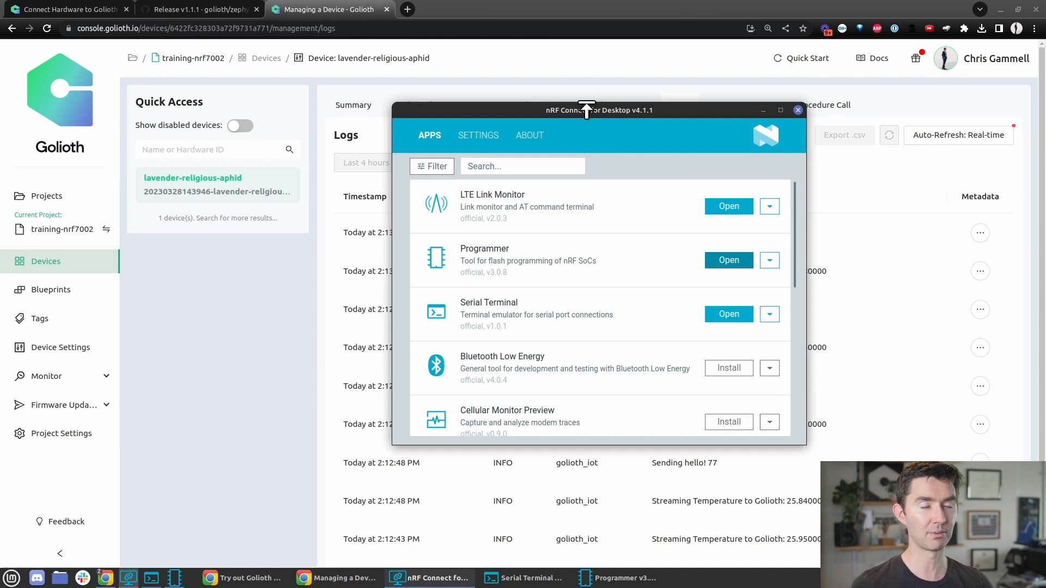
pyautogui.moveTo(576, 308)
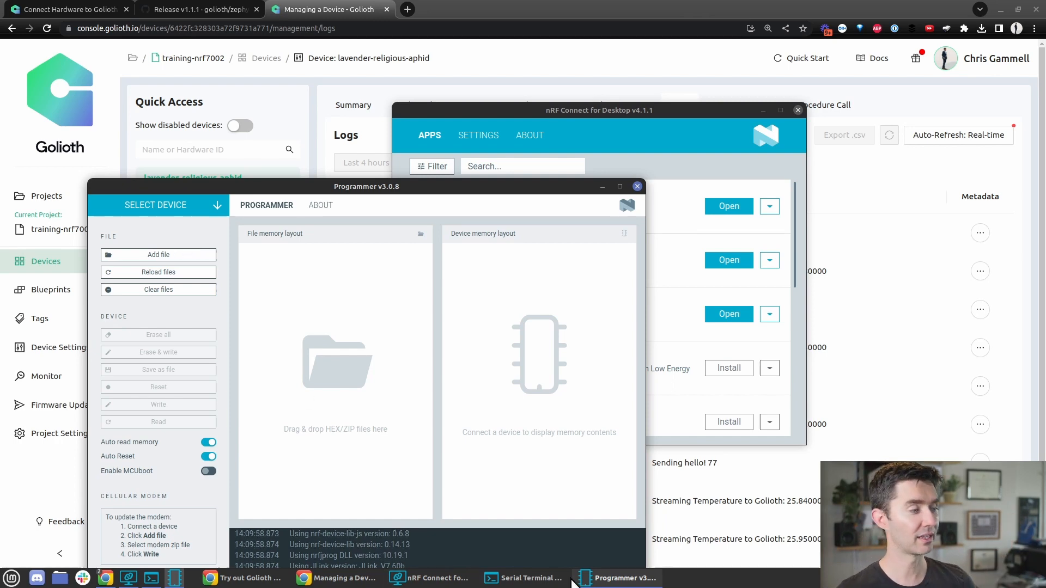
# Step: Bring up the Serial Terminal showing the device's hello and temperature log output
pyautogui.click(527, 577)
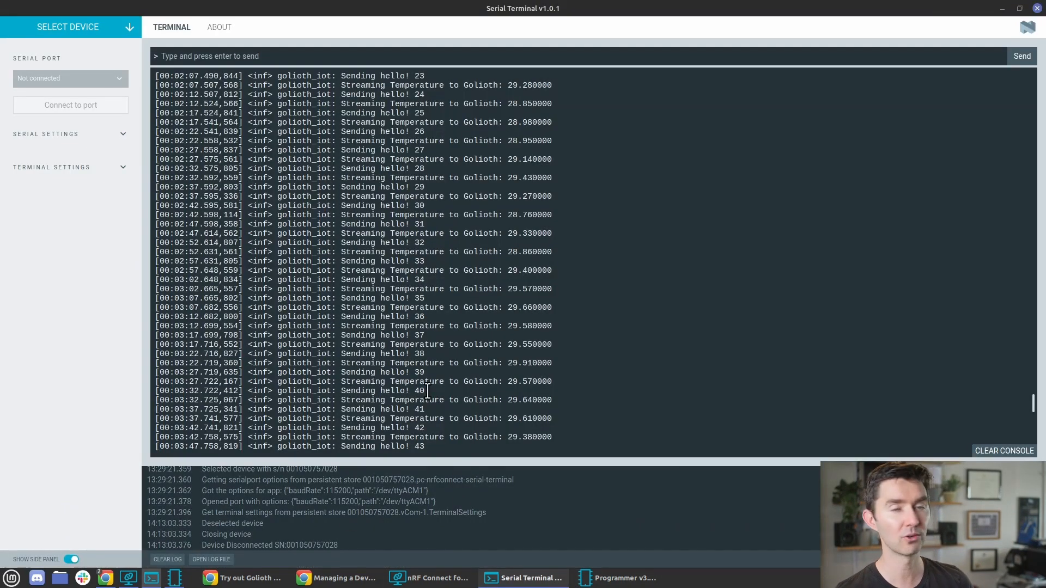